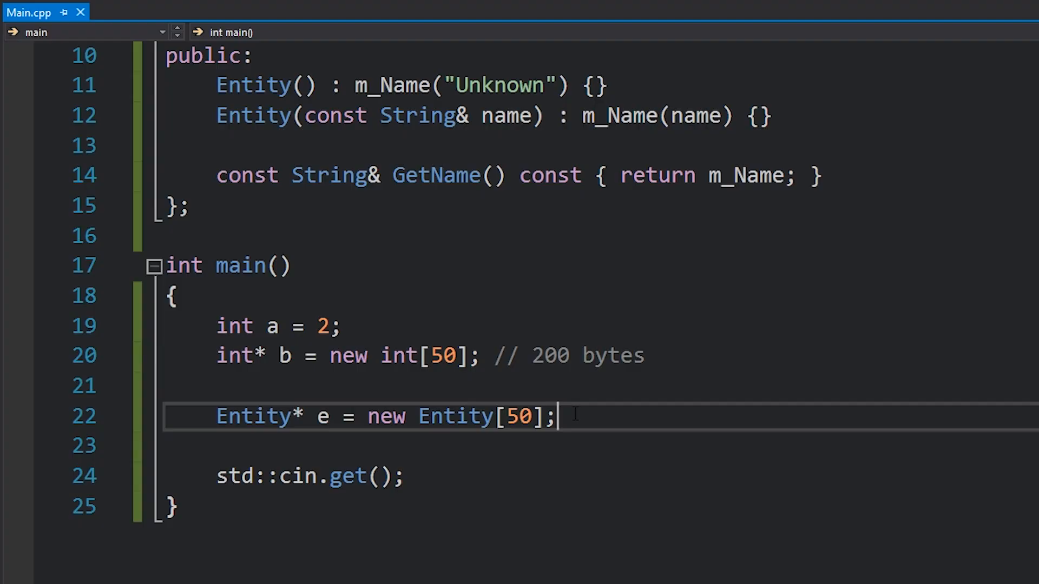
Change line 22 to Entity* e = new Entity(); and go to the definition of operator new in vcruntime_new.h
text(())
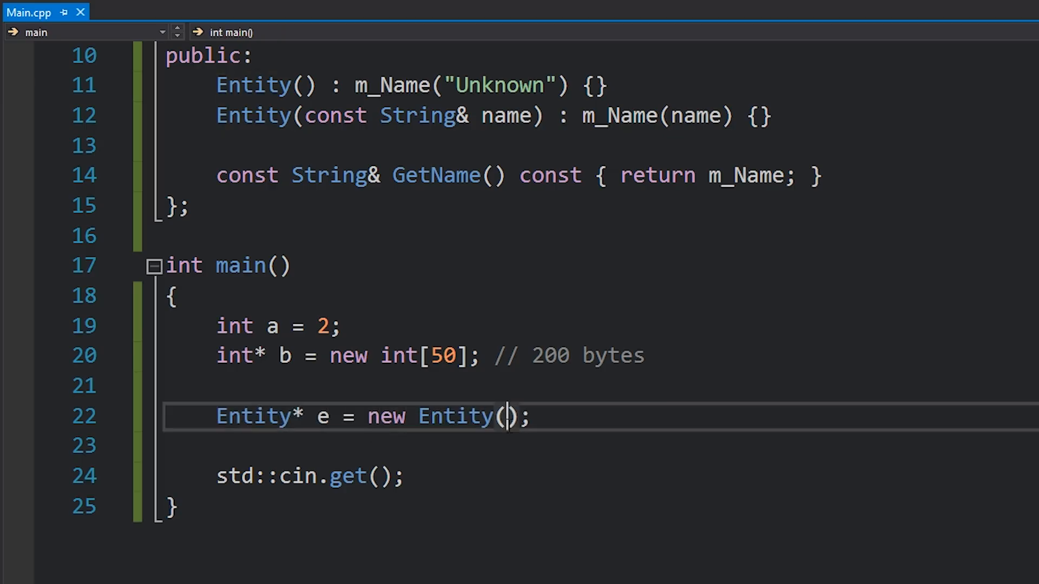
double_click(455, 416)
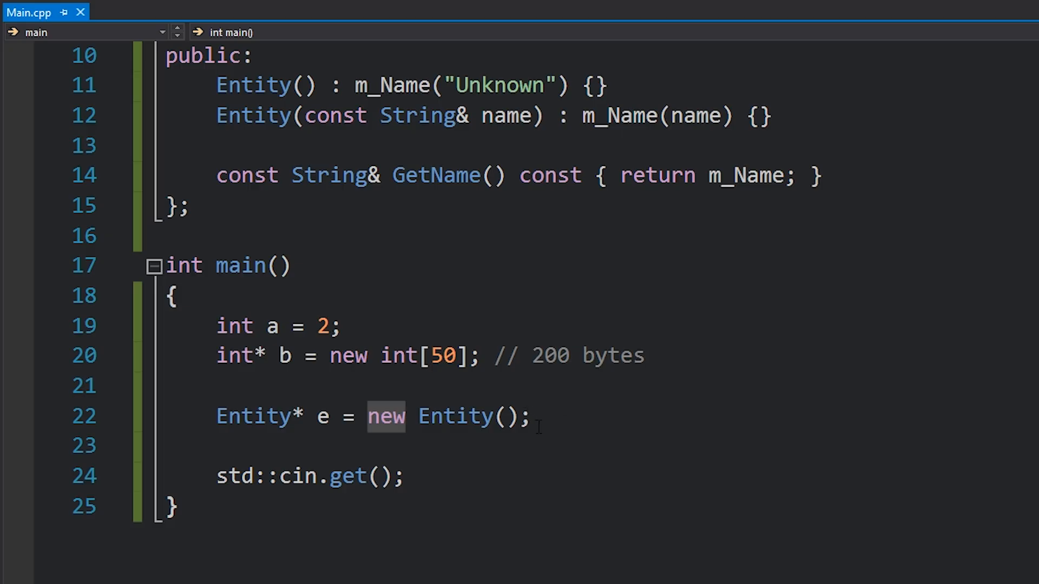
click(409, 416)
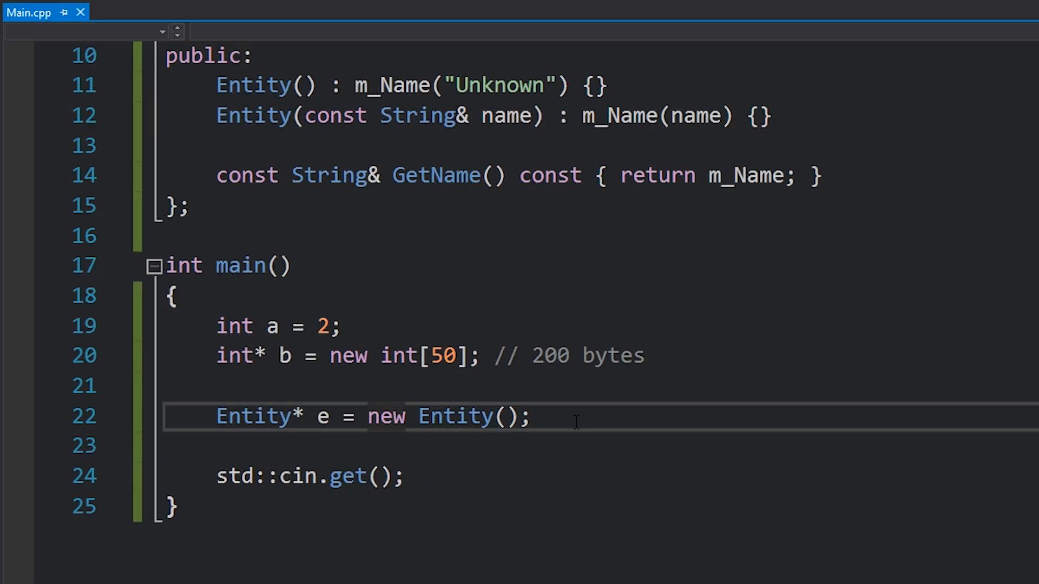
right_click(457, 415)
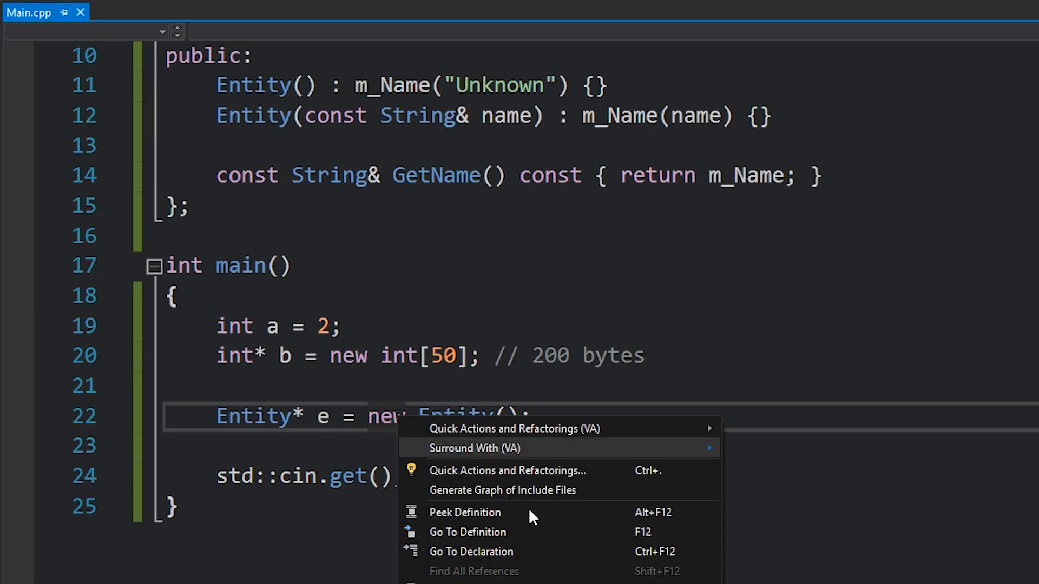
click(468, 531)
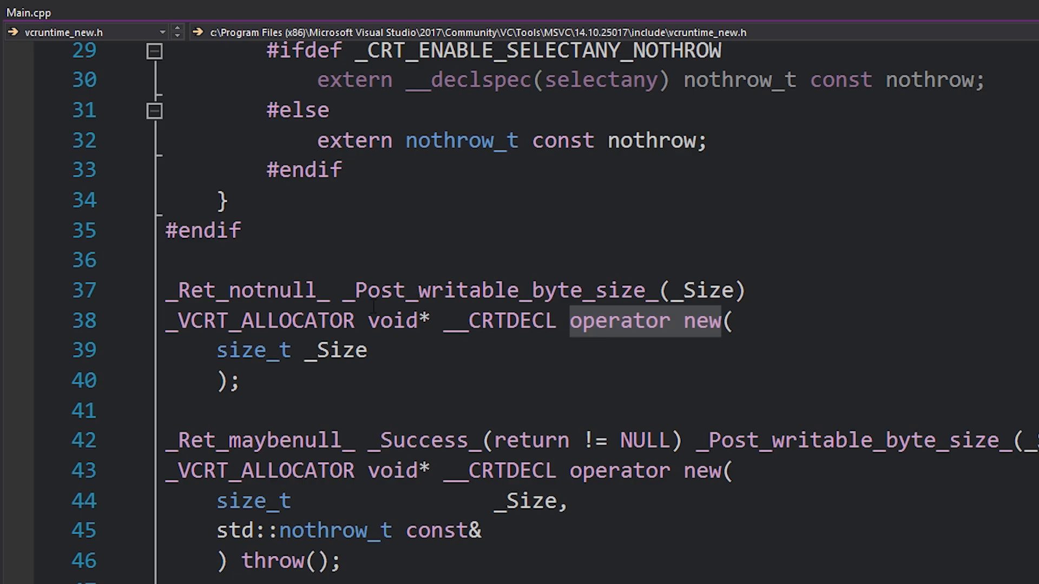